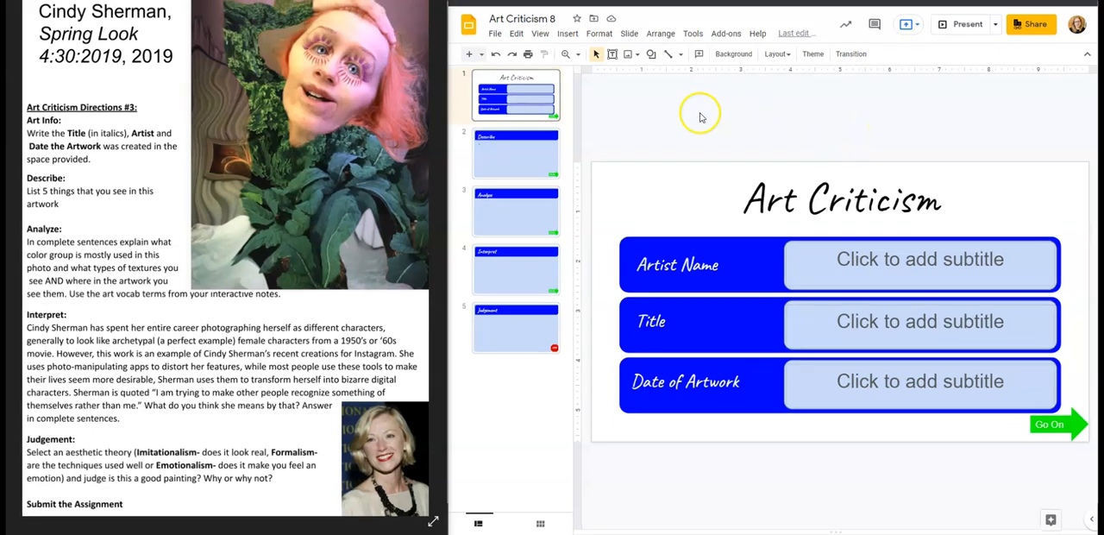
pyautogui.moveTo(360, 145)
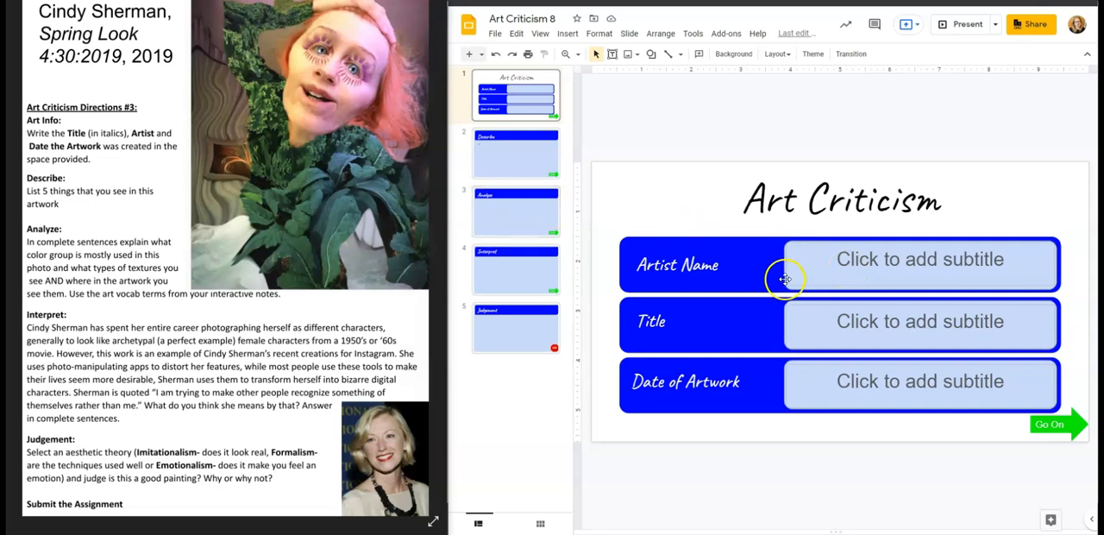
pyautogui.moveTo(669, 328)
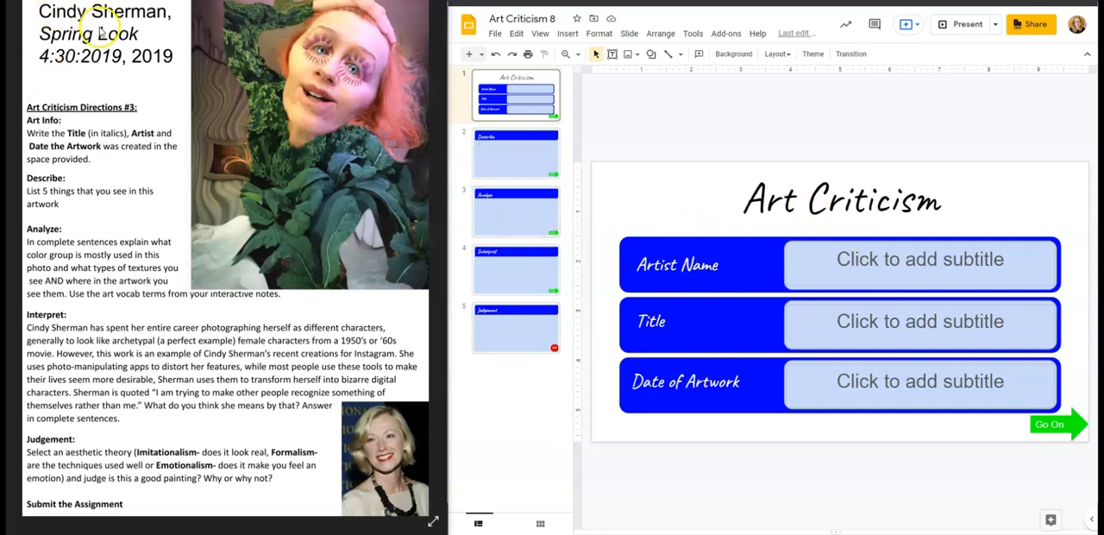
pyautogui.moveTo(147, 43)
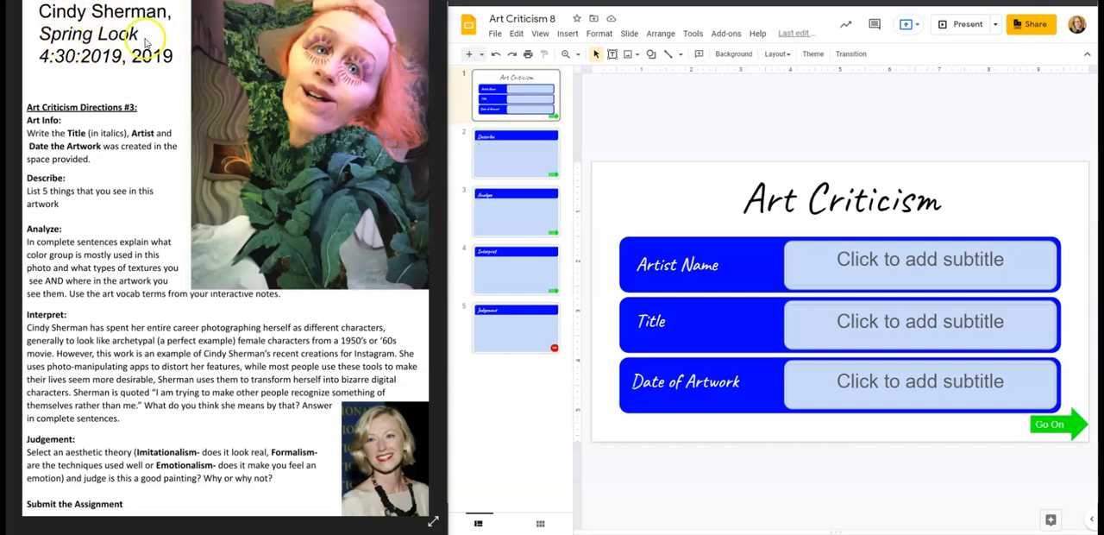
pyautogui.moveTo(841, 259)
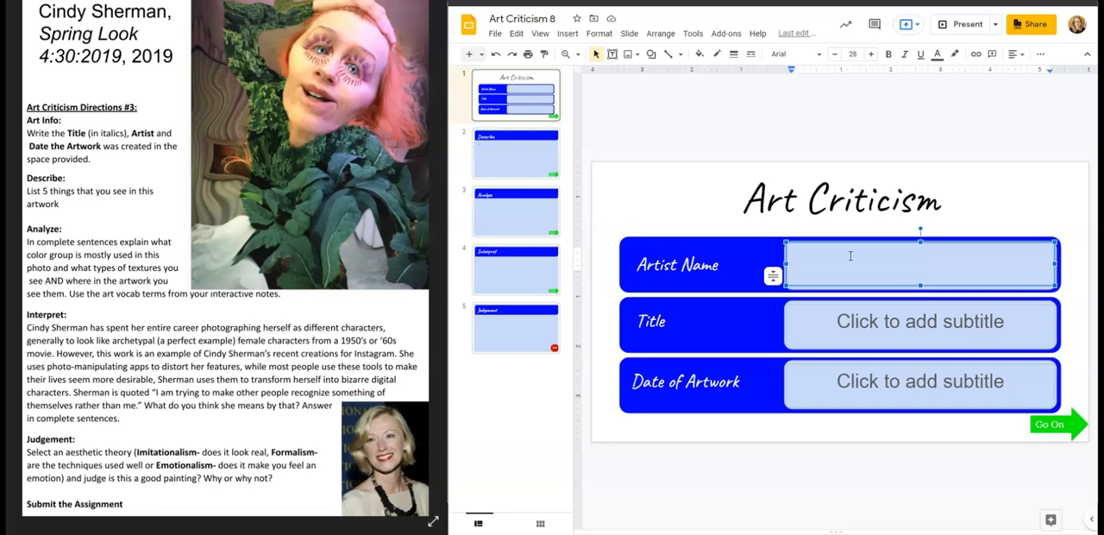
# - Enter 'Cindy Sherman' as the artist on the title slide
pyautogui.write('Cindy Sh')
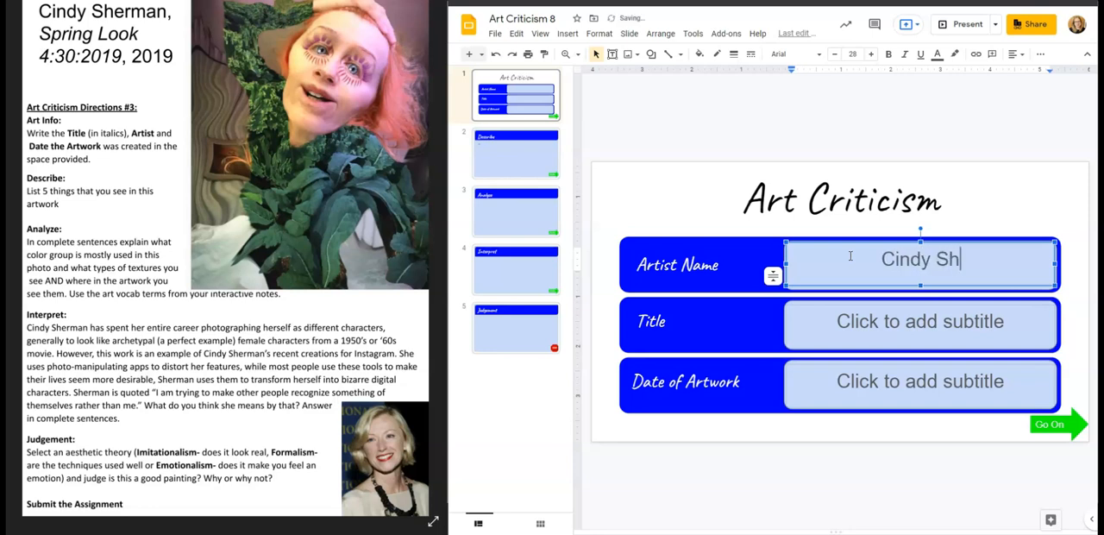
pyautogui.write('erman')
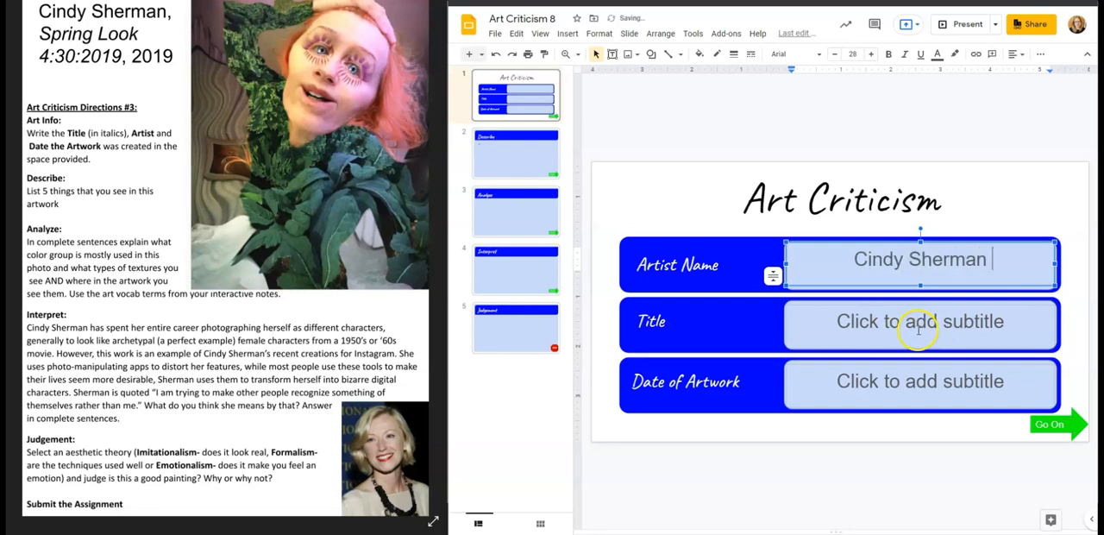
# - Enter the artwork title 'Spring Look 4:30:2019'
pyautogui.click(919, 324)
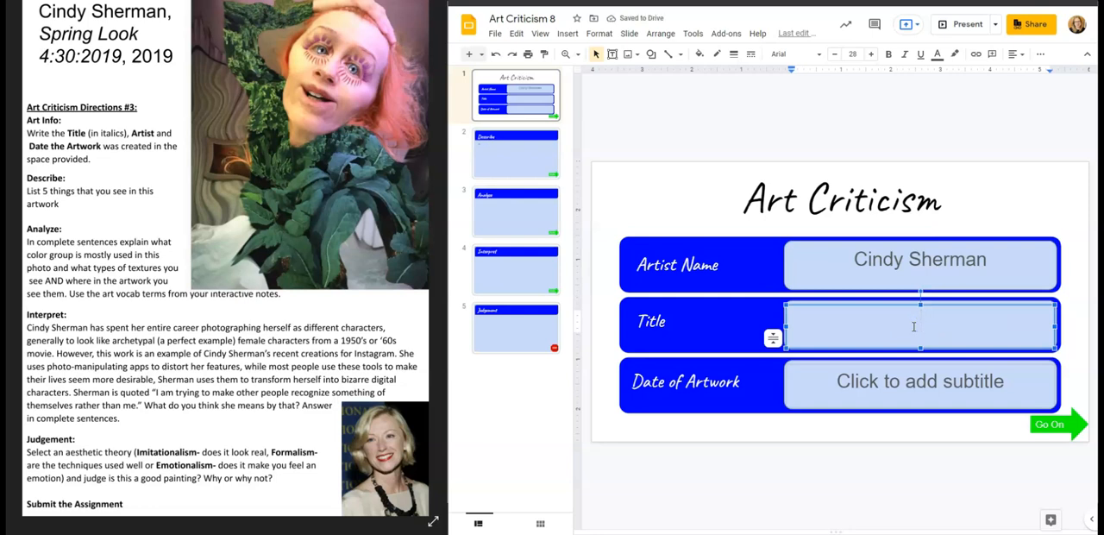
pyautogui.write('Spring L')
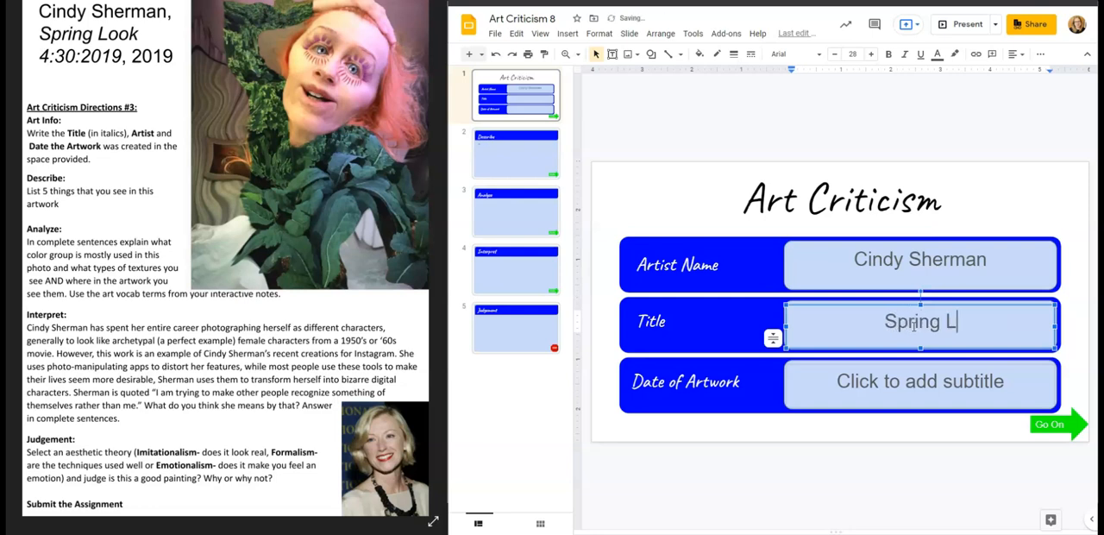
pyautogui.write('ook 4')
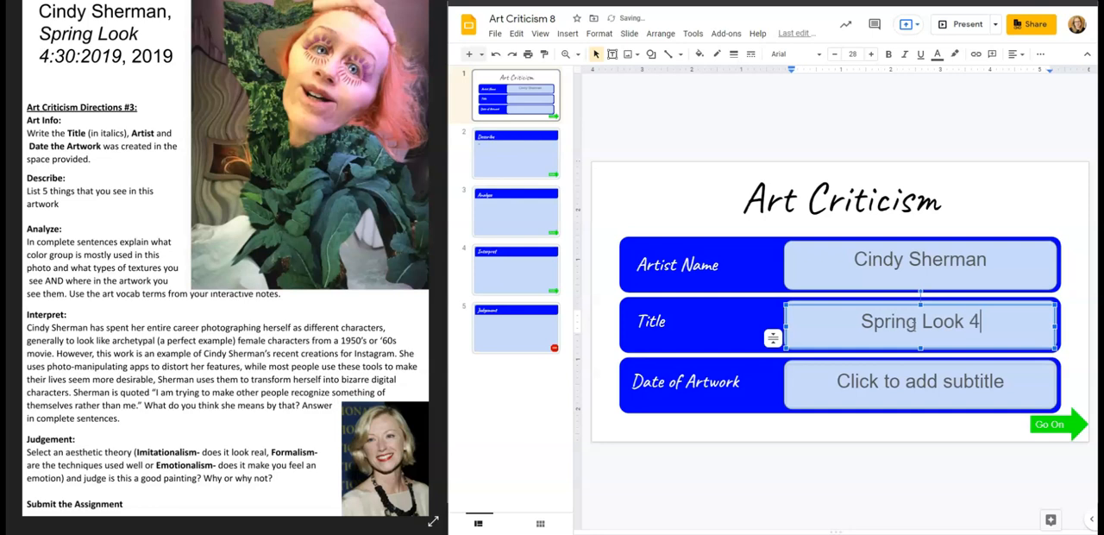
pyautogui.write(':30:')
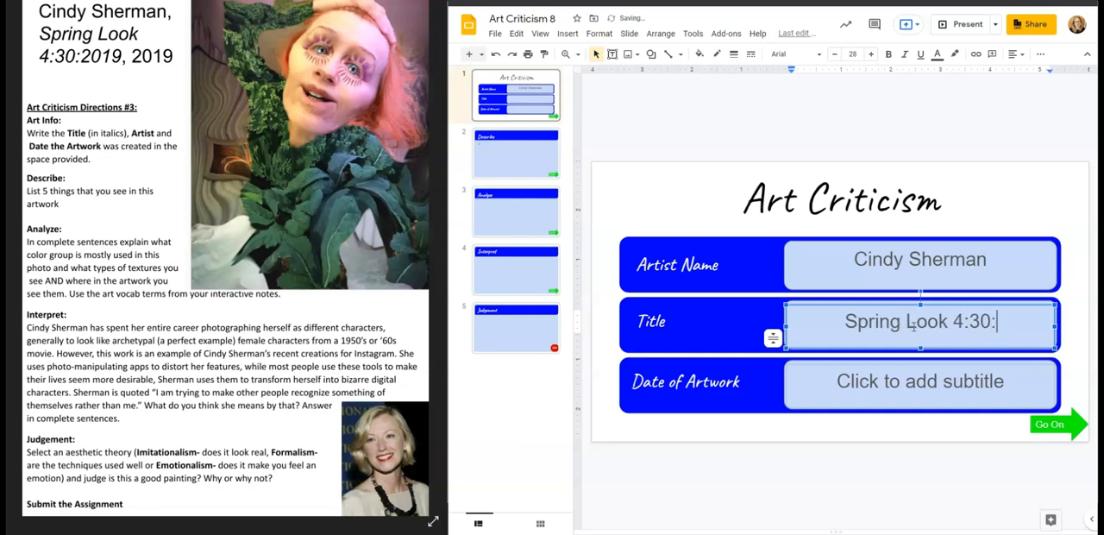
pyautogui.write('2019')
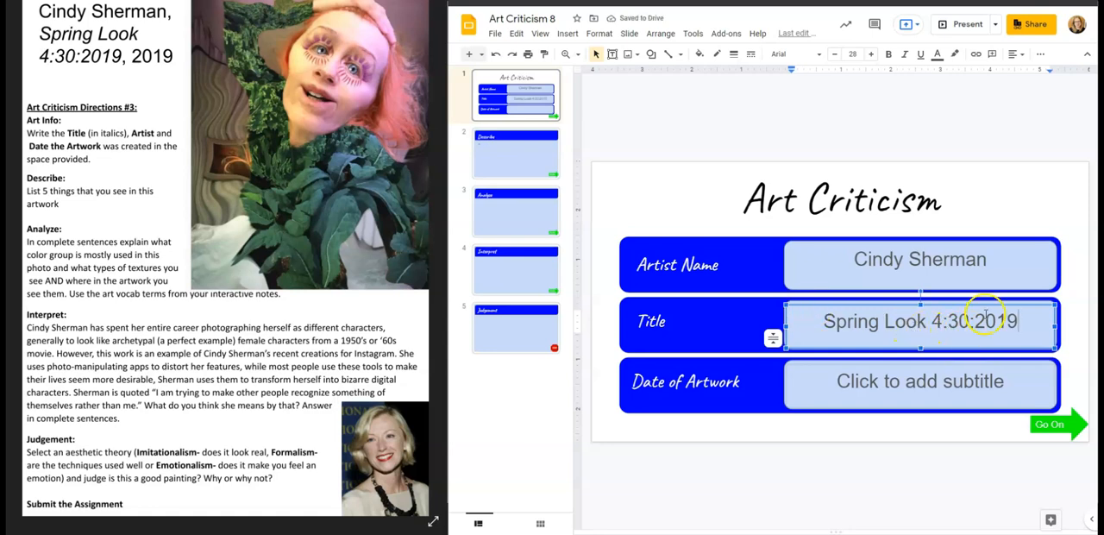
# - Enter 2019 as the artwork's date
pyautogui.click(919, 381)
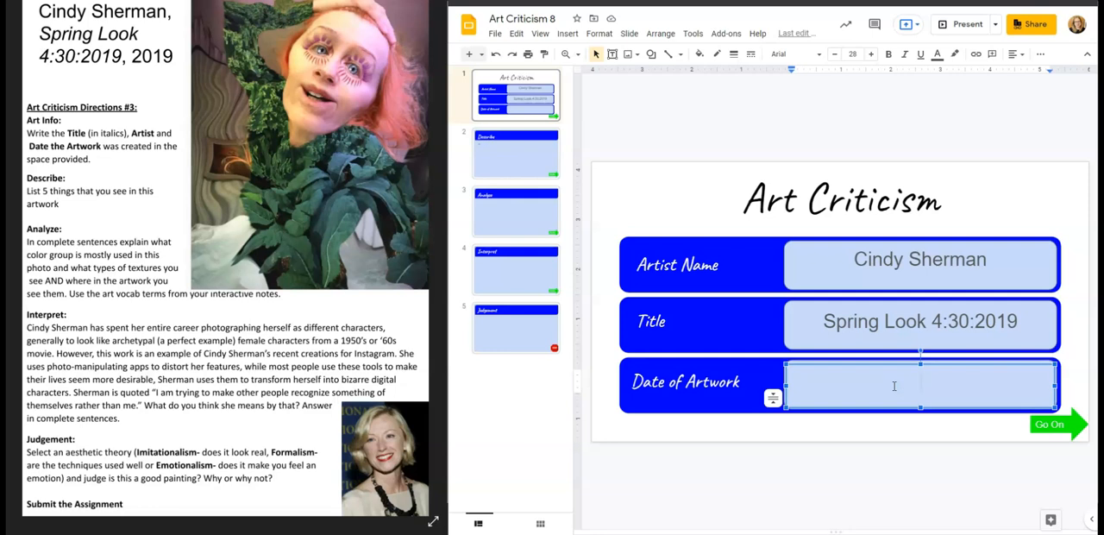
pyautogui.write('2019')
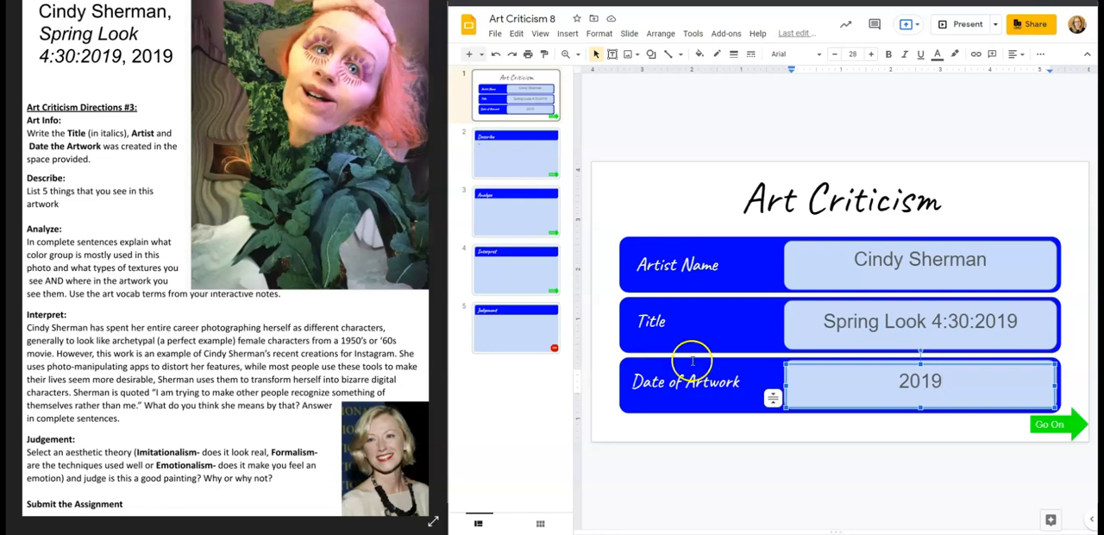
# - On the Describe slide, list Woman, Leaves and Eyelashes as things seen
pyautogui.click(516, 153)
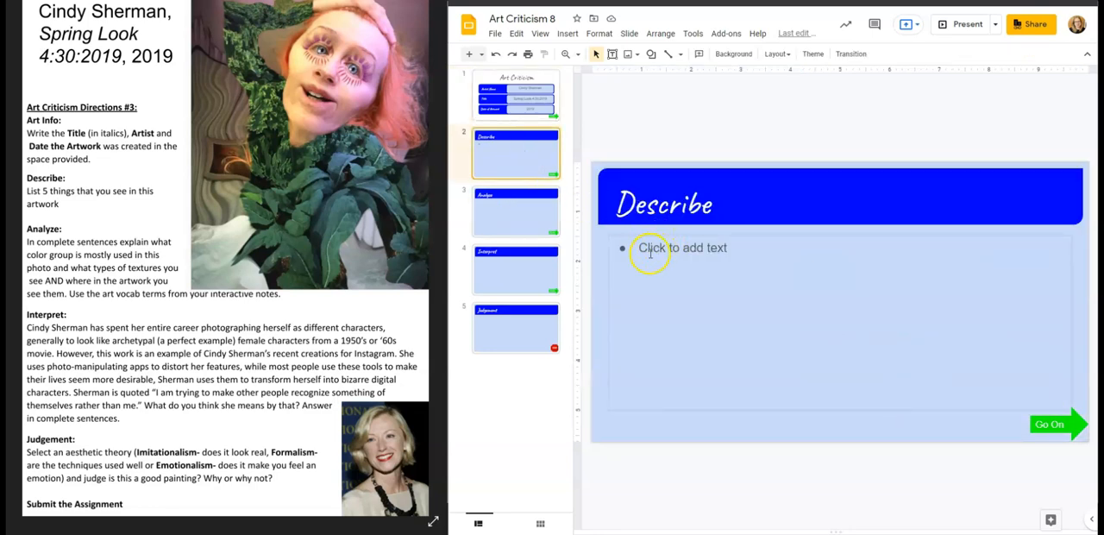
pyautogui.click(681, 248)
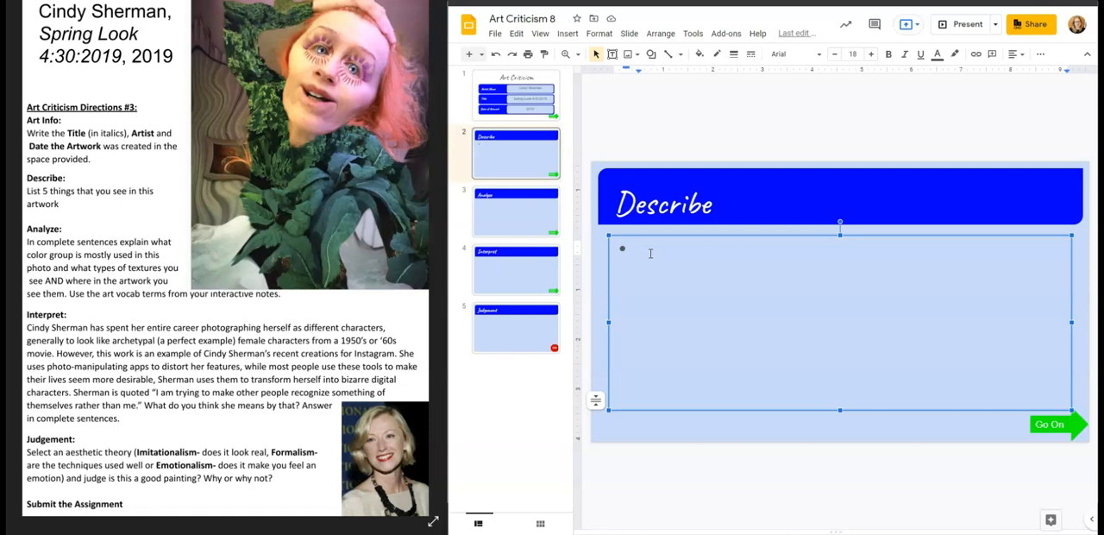
pyautogui.write('Woman')
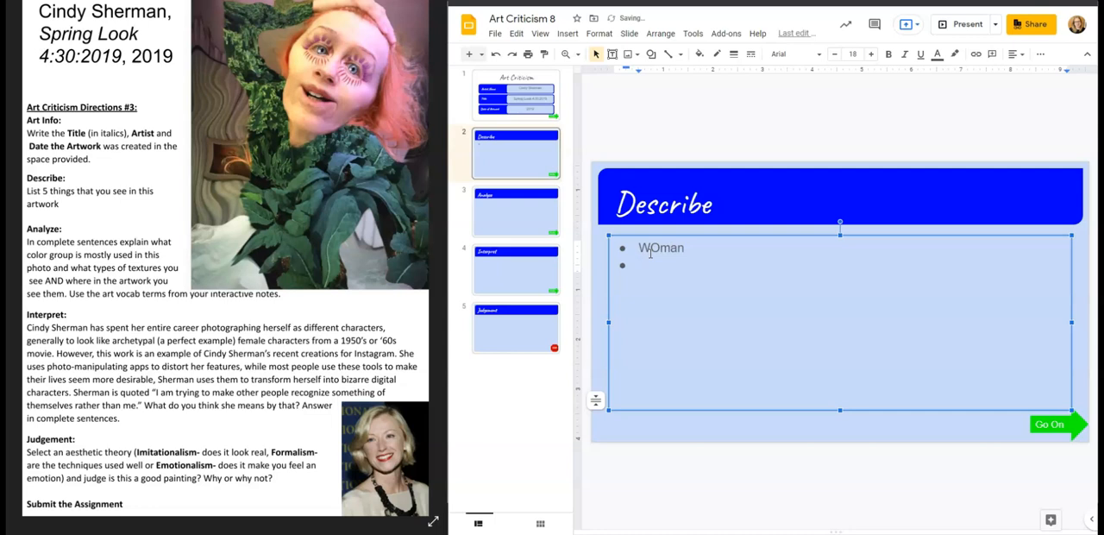
pyautogui.write('Leaves')
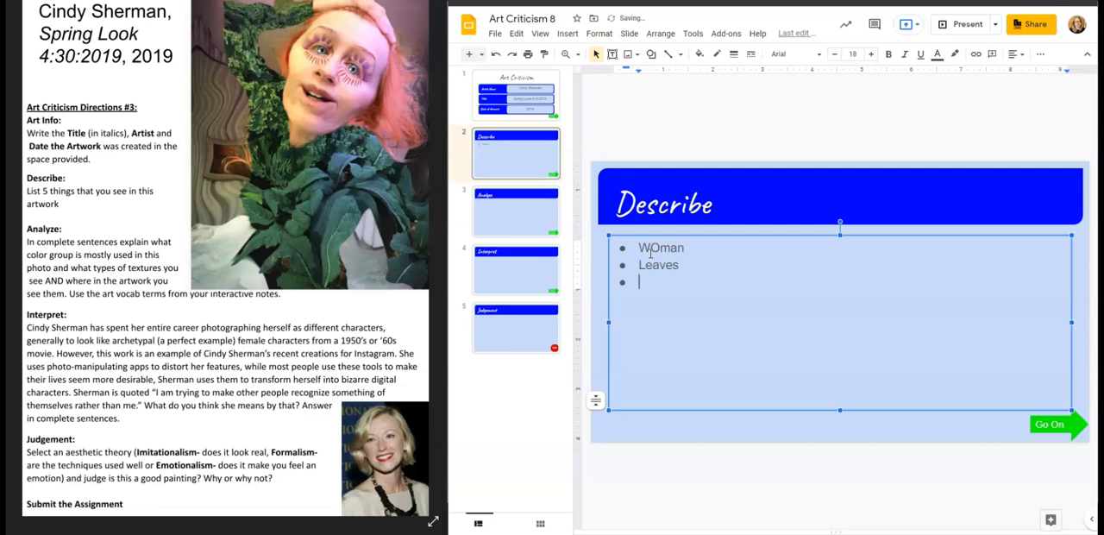
pyautogui.write('E')
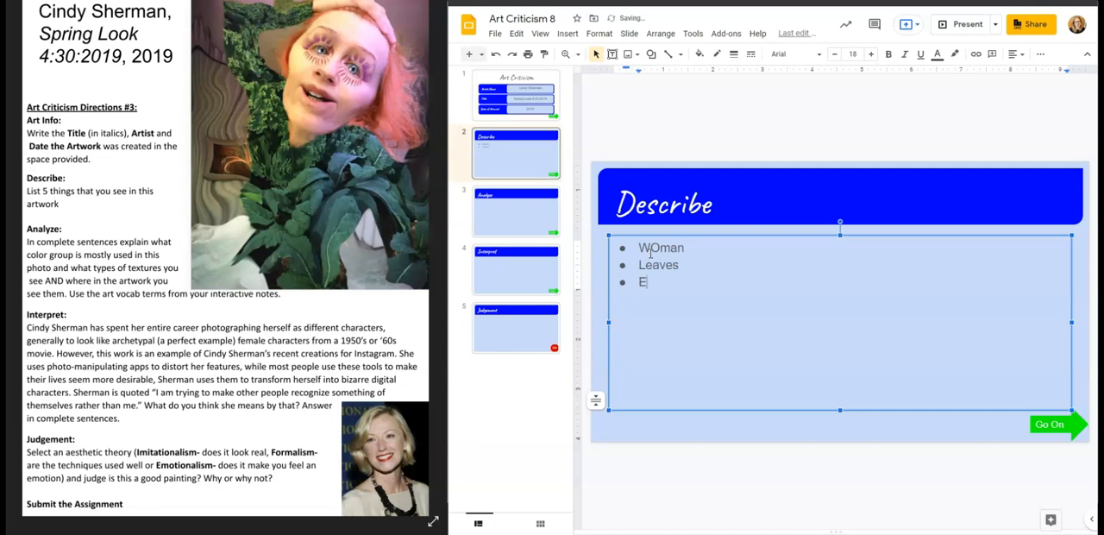
pyautogui.write('yelashes')
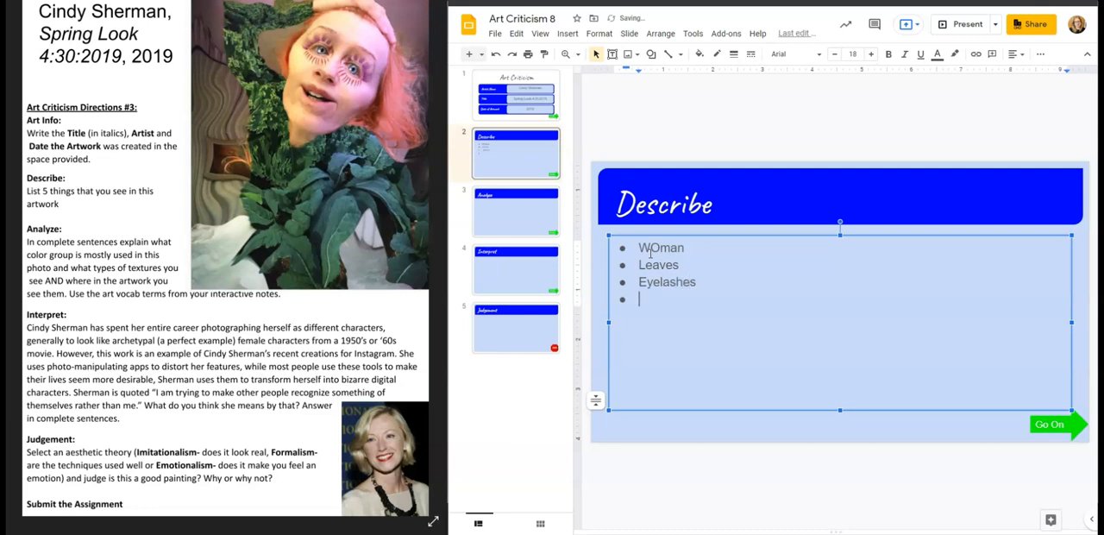
# - Add Red hair, Wavy background and Picture to the Describe list
pyautogui.write('Red hair')
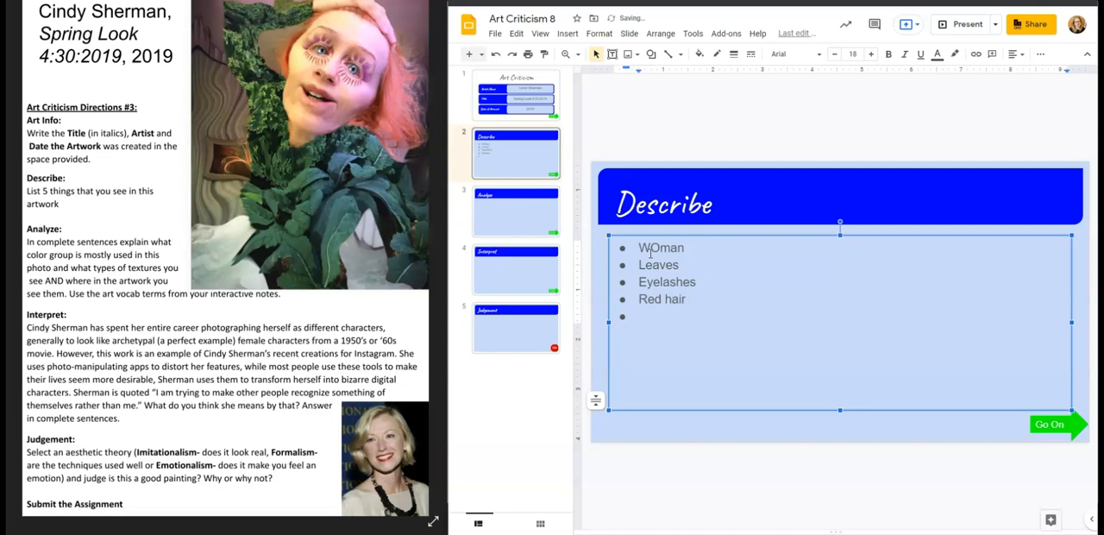
pyautogui.write('Wavy background')
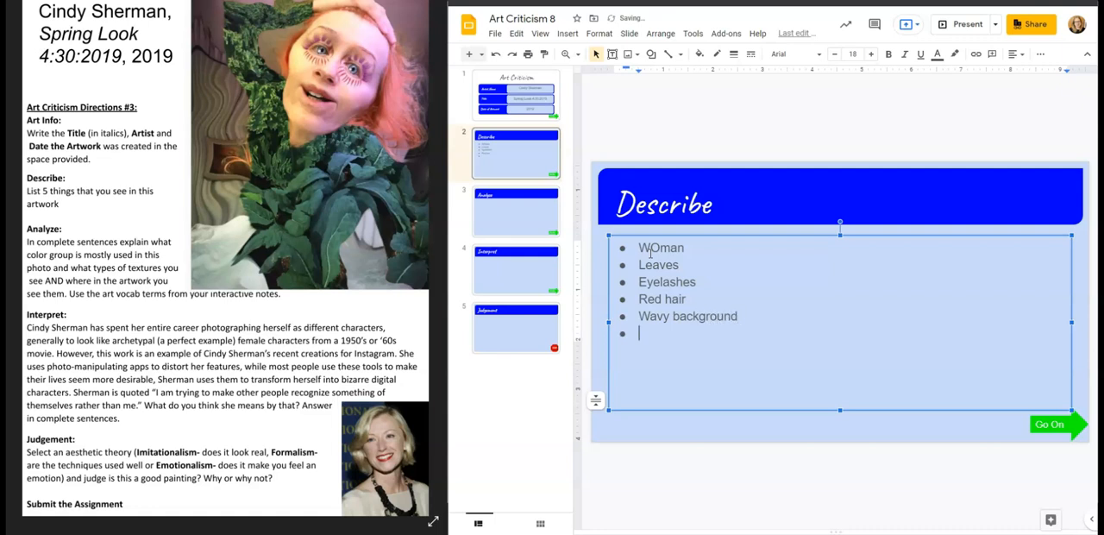
pyautogui.write('Picture')
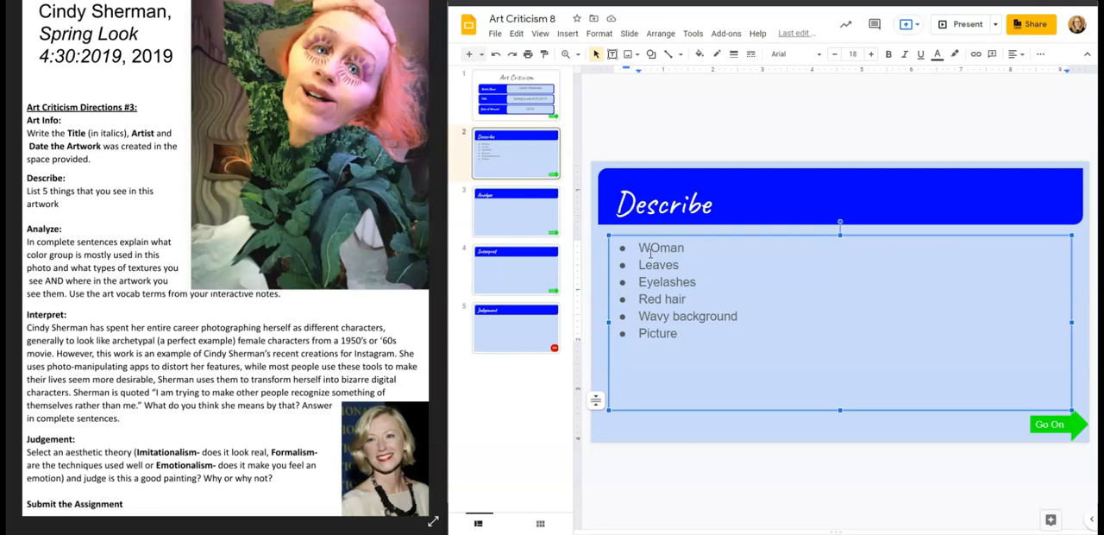
pyautogui.click(682, 333)
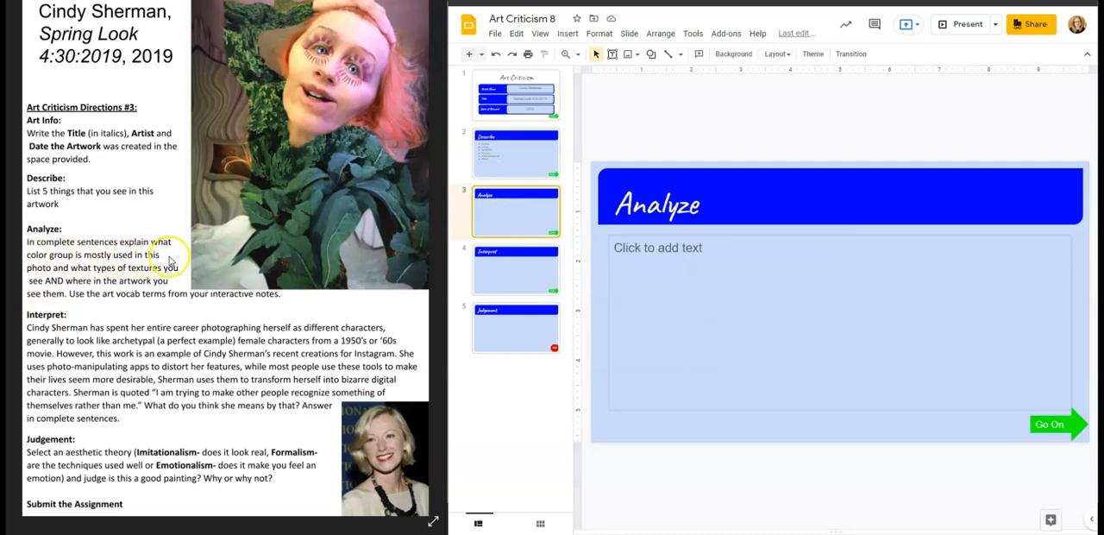
pyautogui.moveTo(182, 271)
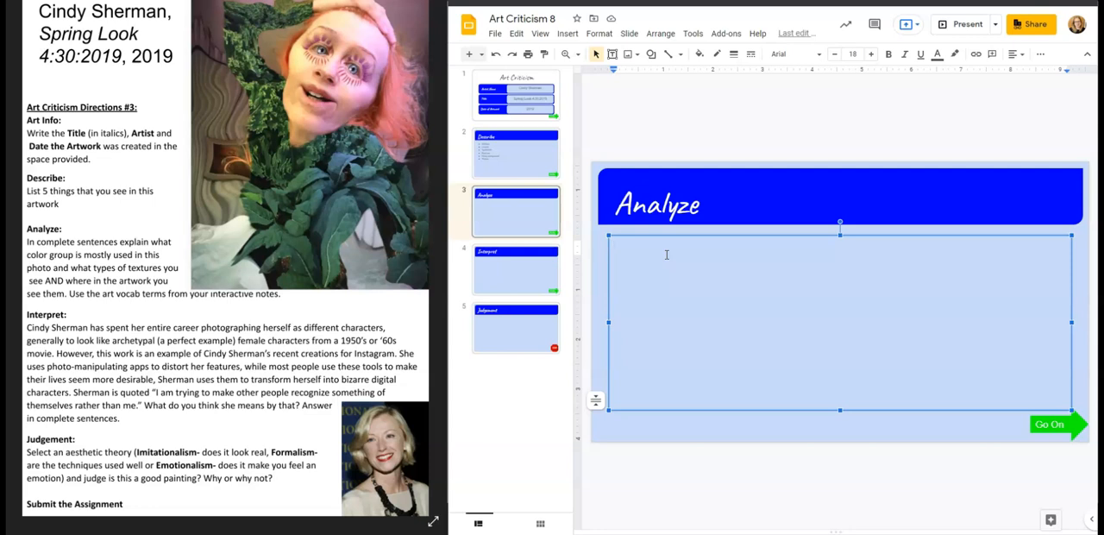
# - Write 'We see complementary color pair of red and green in the body and hair of the woman.'
pyautogui.write('We see com')
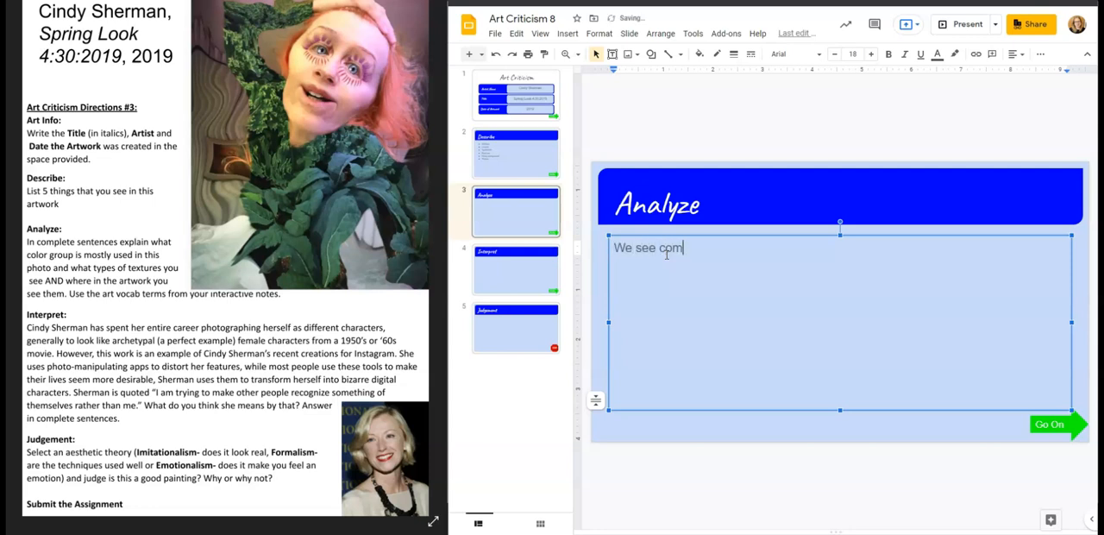
pyautogui.write('plementary')
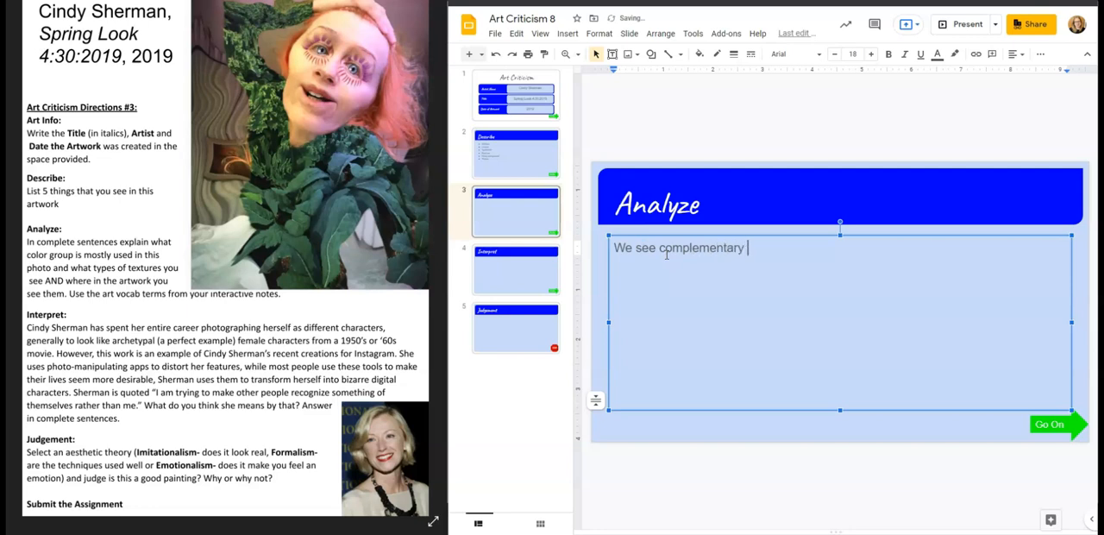
pyautogui.write('color p')
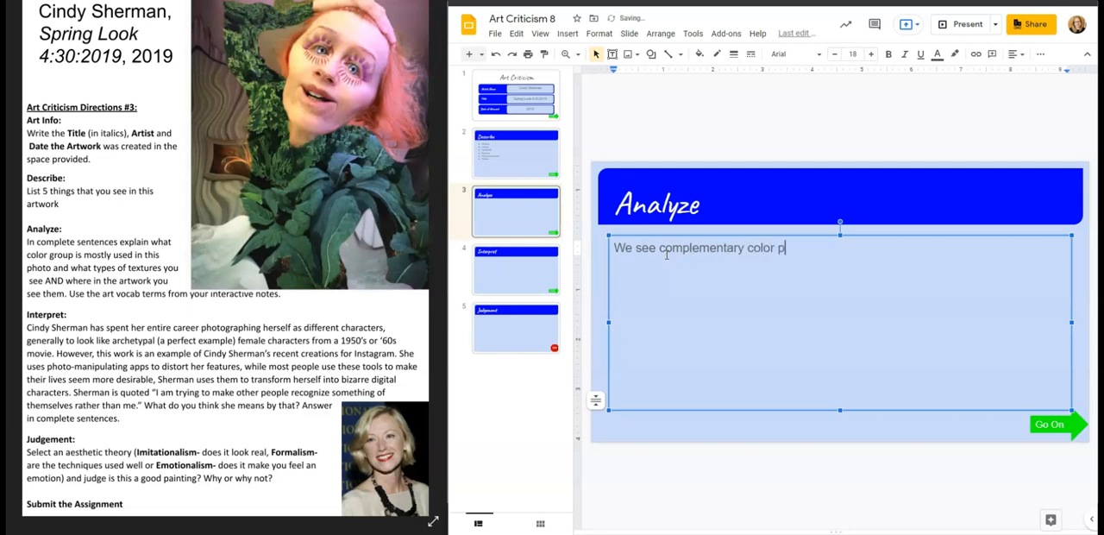
pyautogui.write('pair of red an')
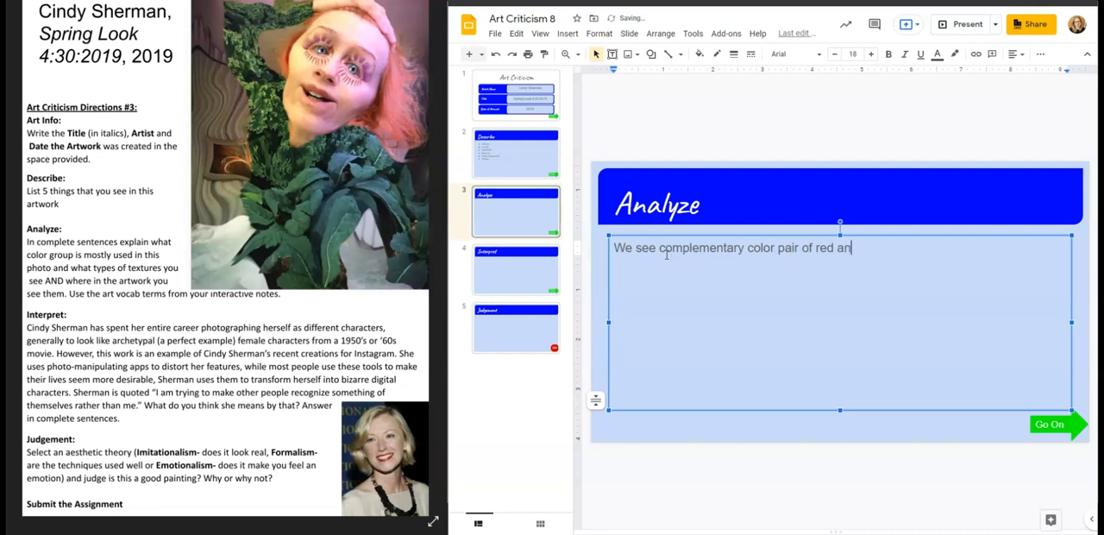
pyautogui.write('d green in')
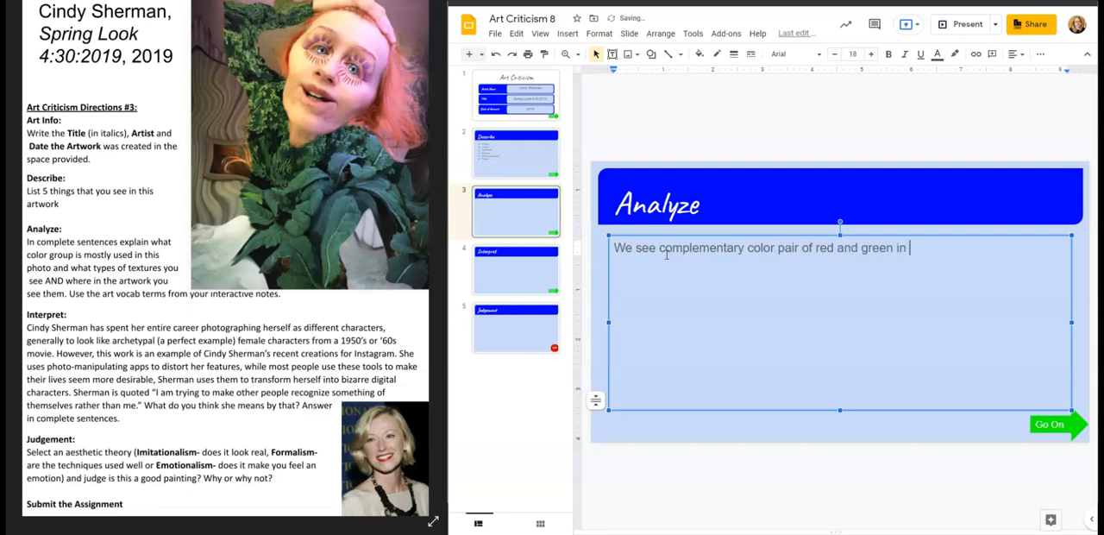
pyautogui.write('the')
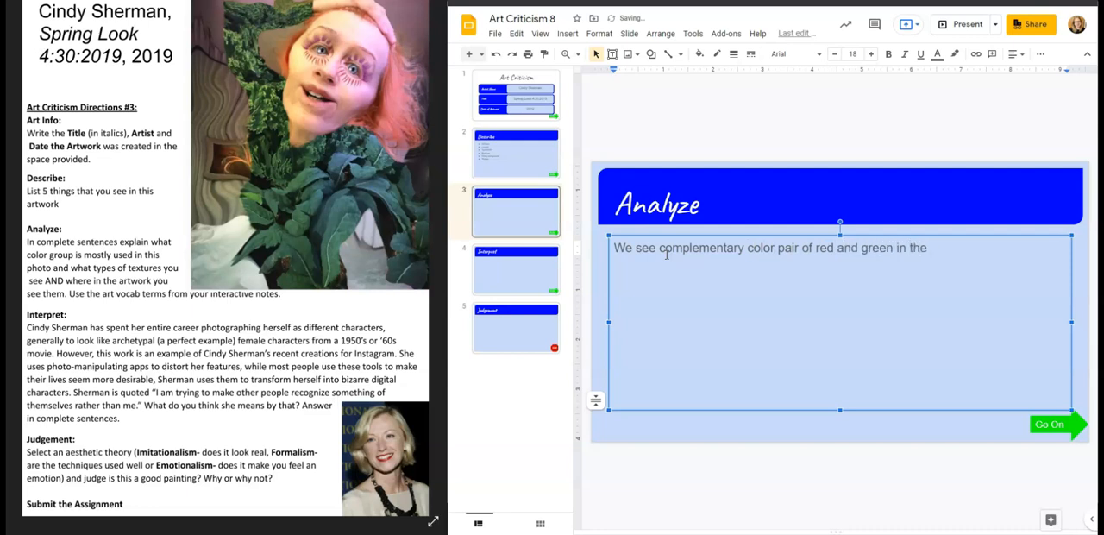
pyautogui.write('body and ha')
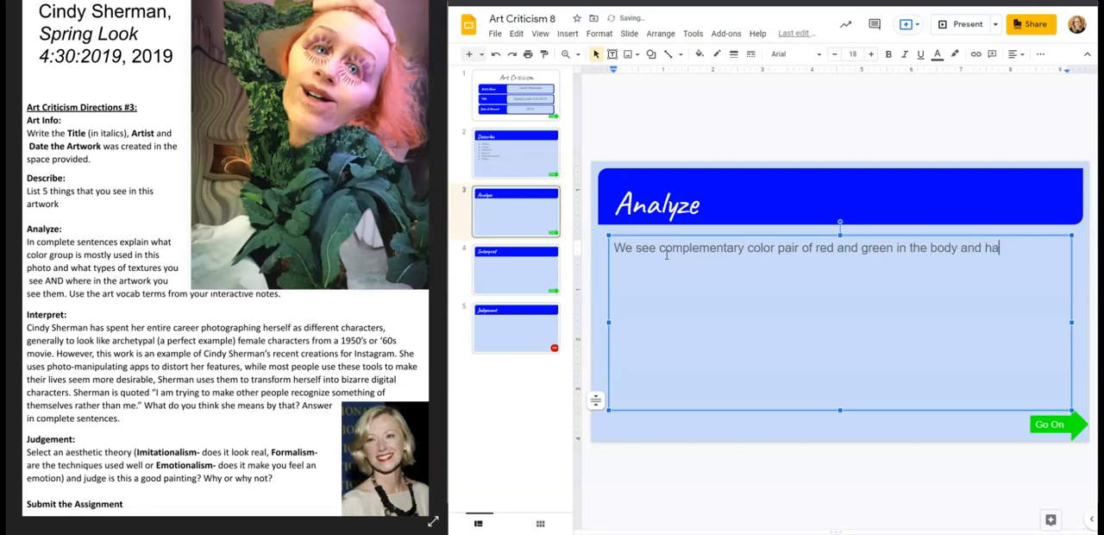
pyautogui.write('ir of the')
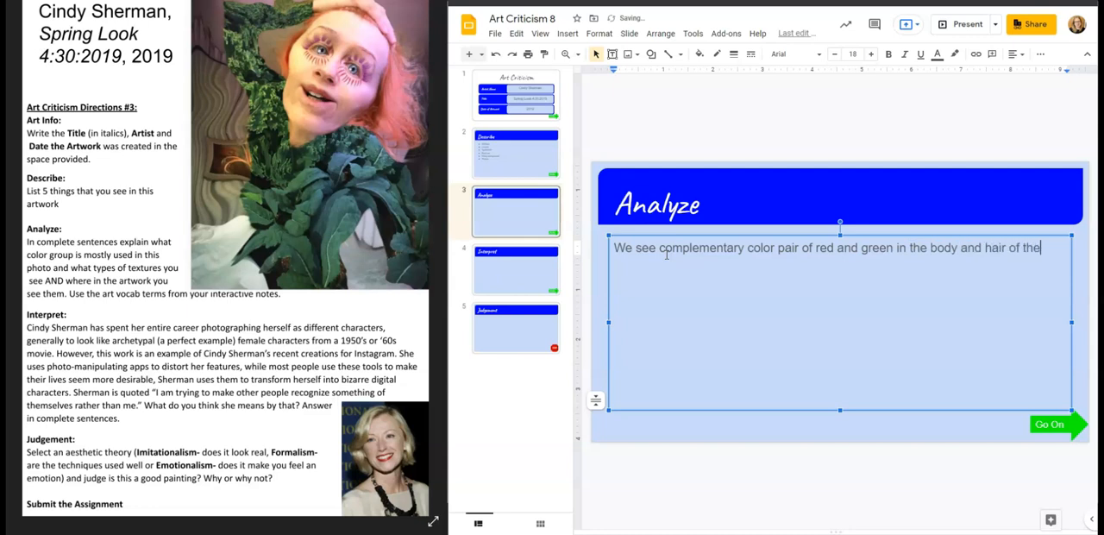
pyautogui.write('woman.')
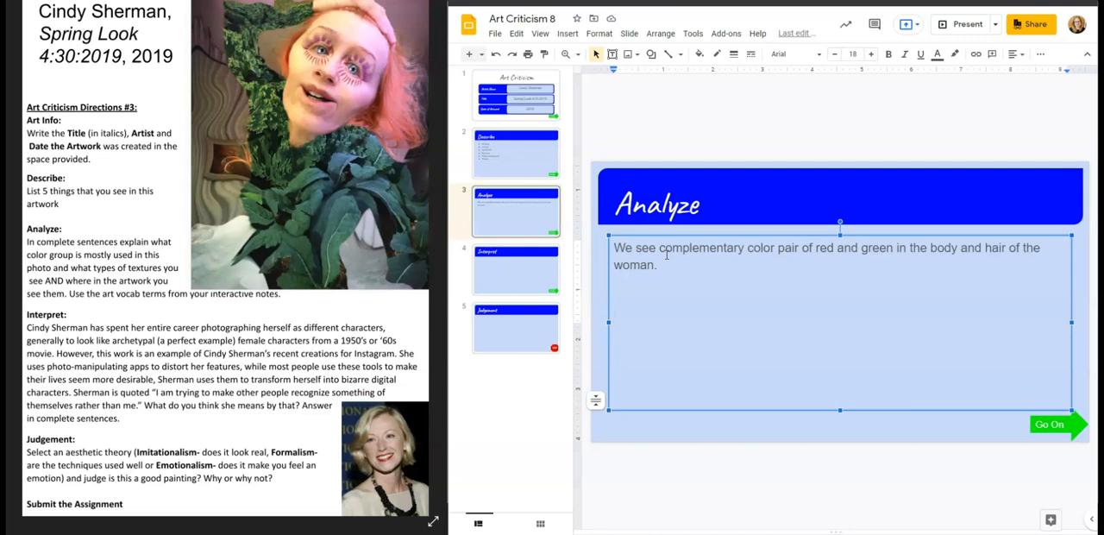
# - Write the sentence on leafy textures in the body, wavy textures in the background and hair texture
pyautogui.write('Tes')
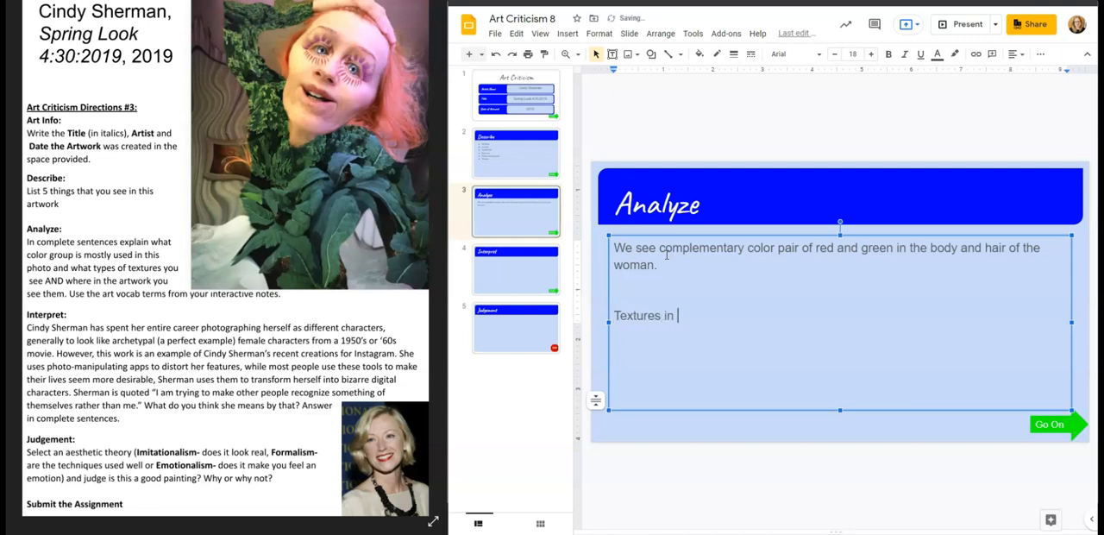
pyautogui.write('the leaf')
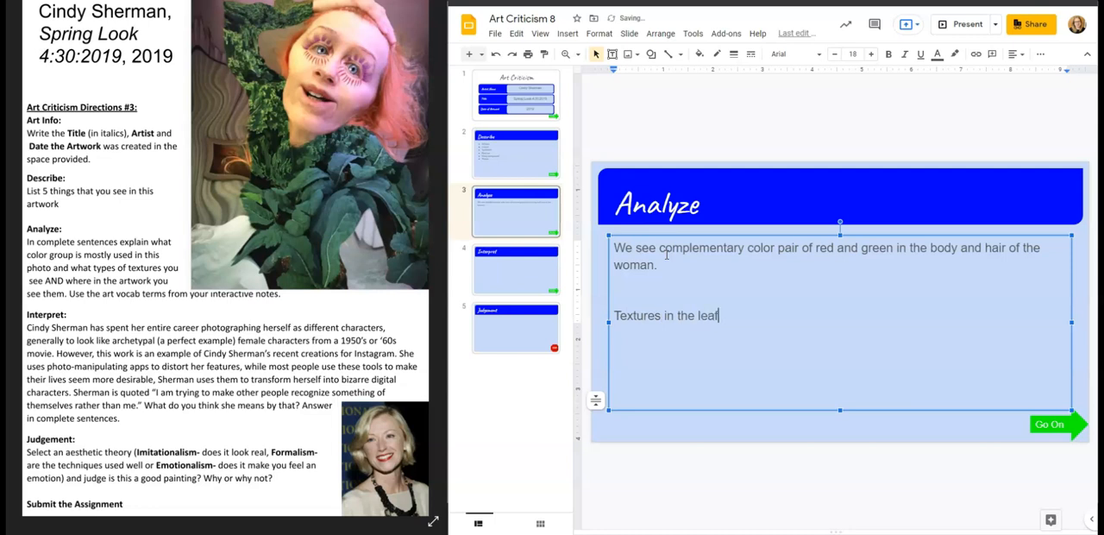
pyautogui.press('Backspace')
pyautogui.write('L')
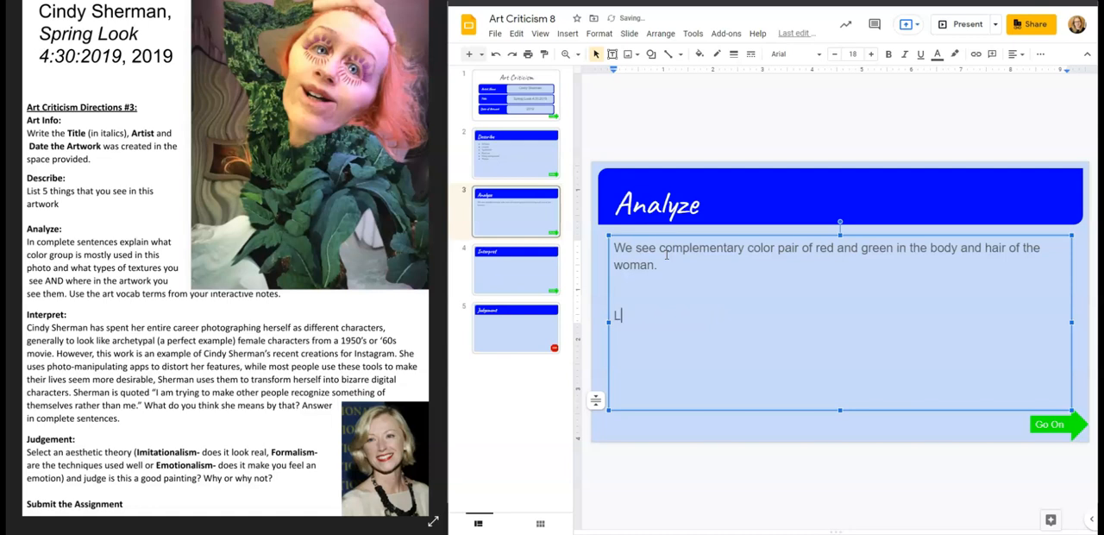
pyautogui.write('eafy textur')
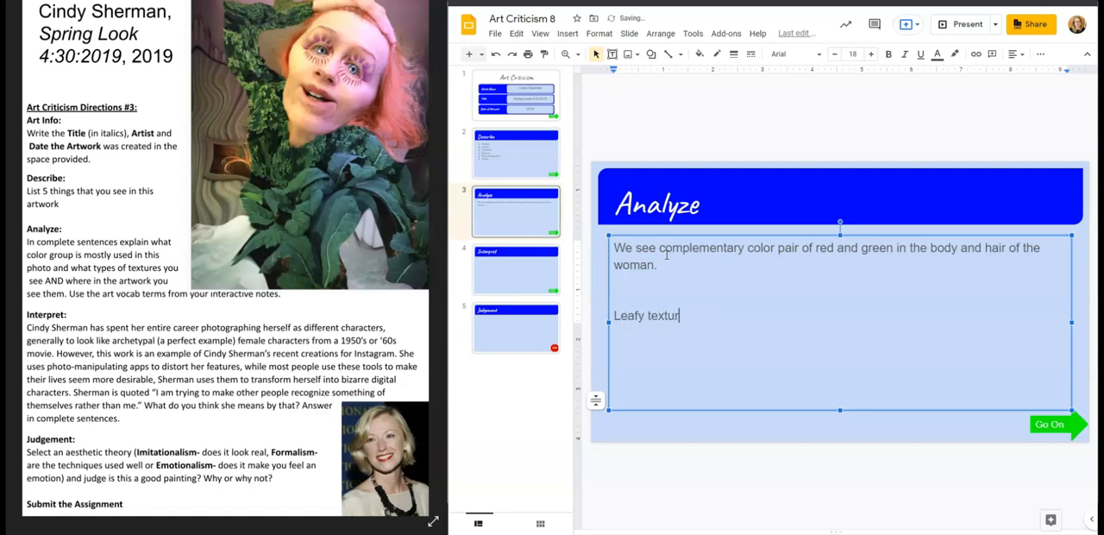
pyautogui.write('es in the b')
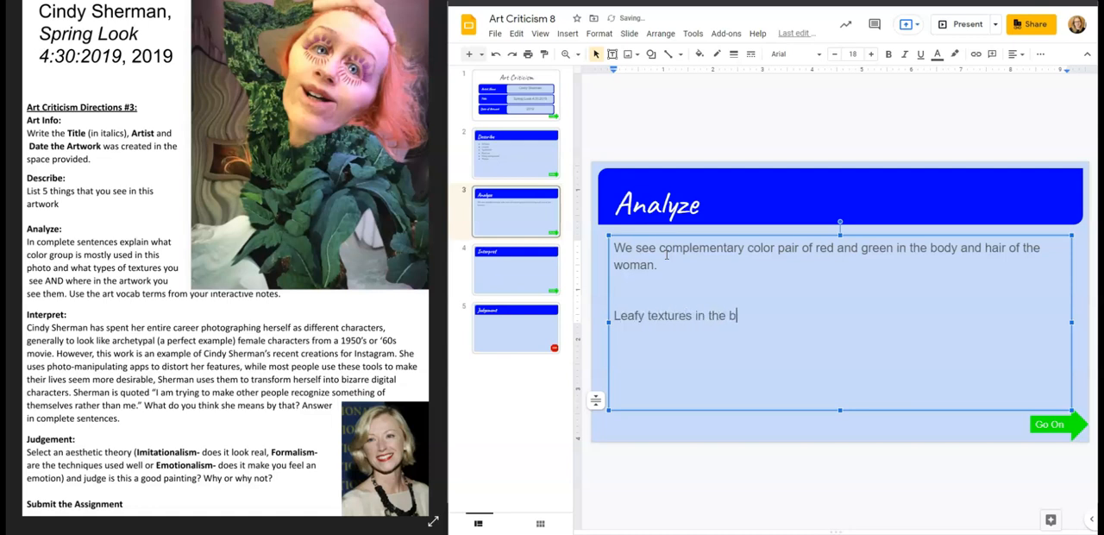
pyautogui.write('ody, wavy tex')
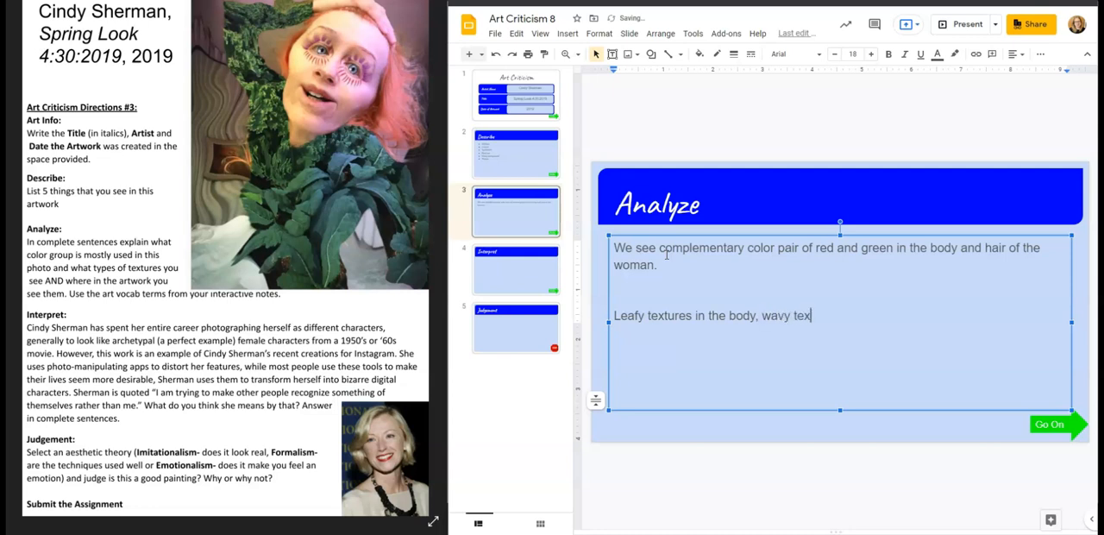
pyautogui.write('tures in the')
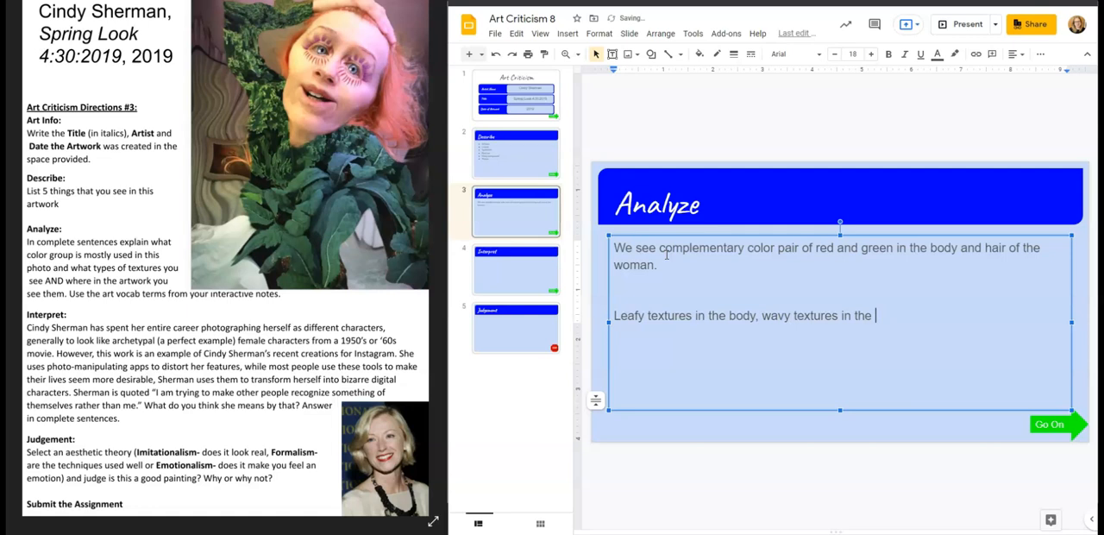
pyautogui.write('bac')
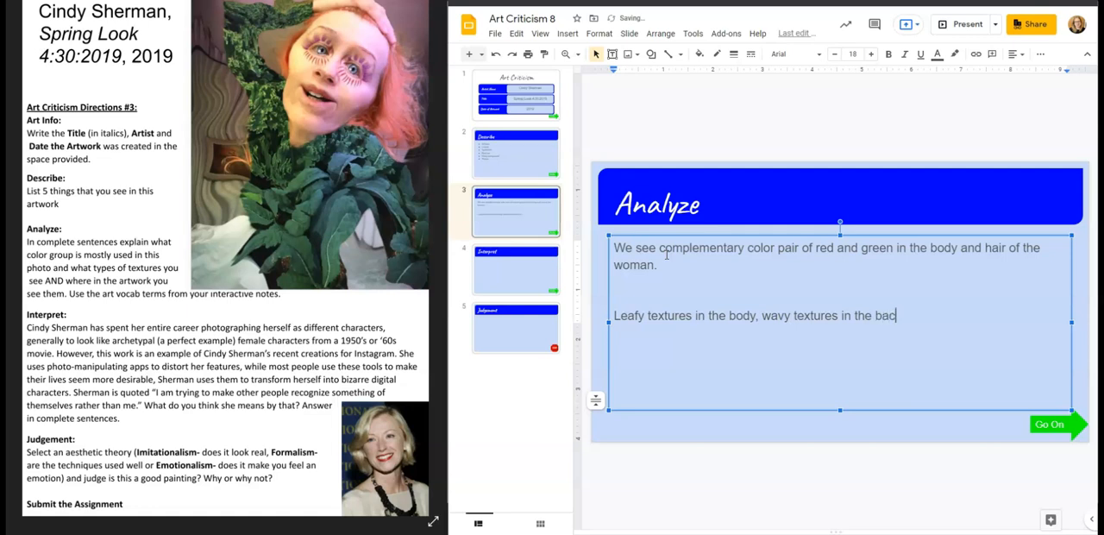
pyautogui.write('kground')
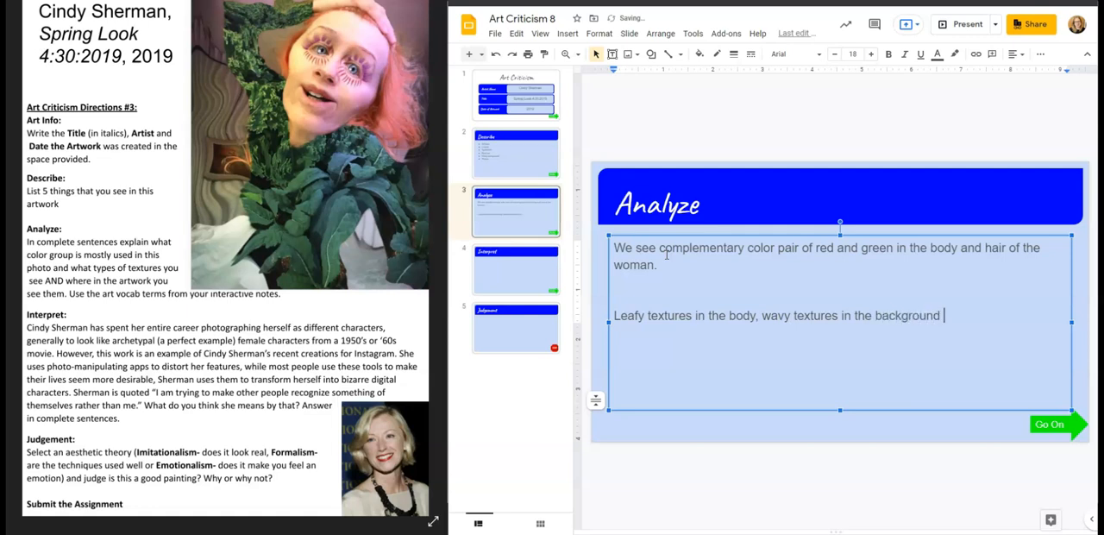
pyautogui.write('and hair t')
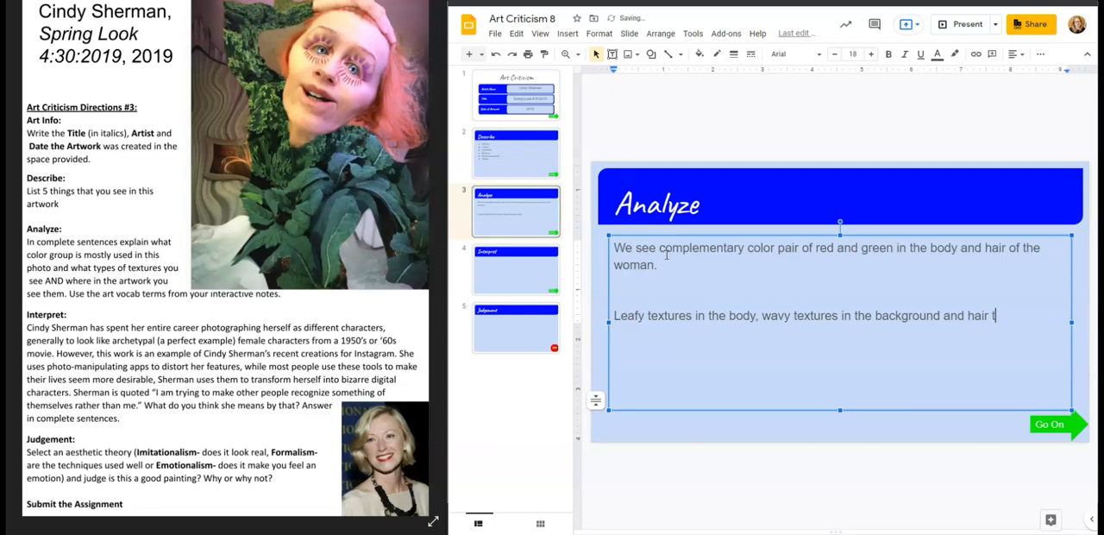
pyautogui.write('ecture in')
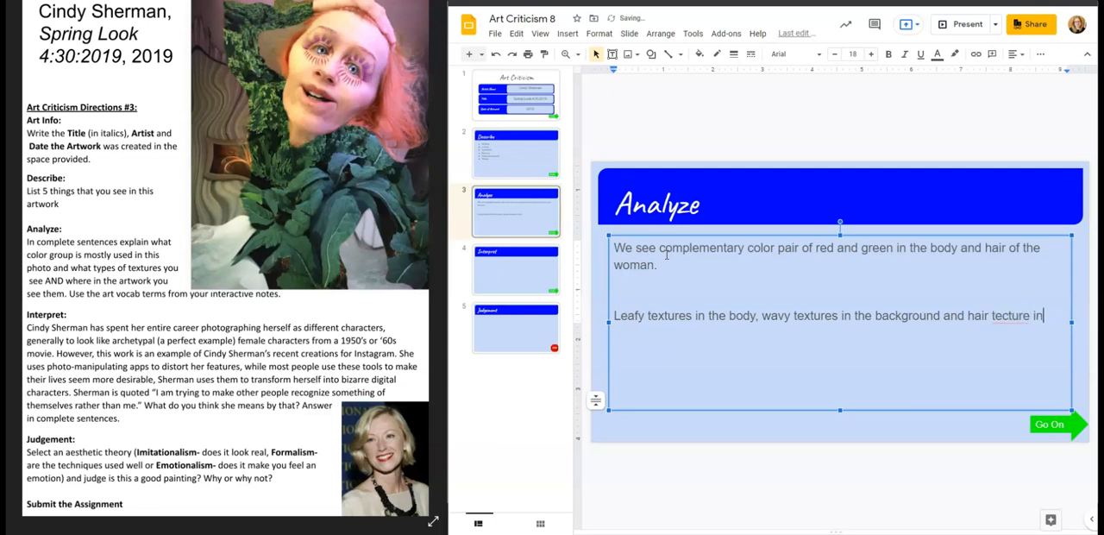
pyautogui.press('Backspace')
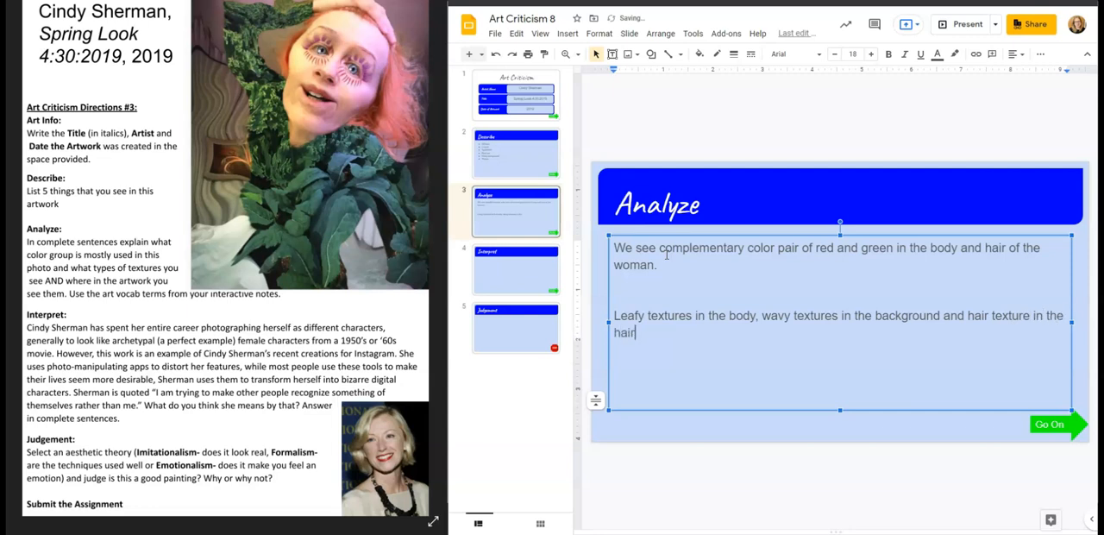
pyautogui.write('.')
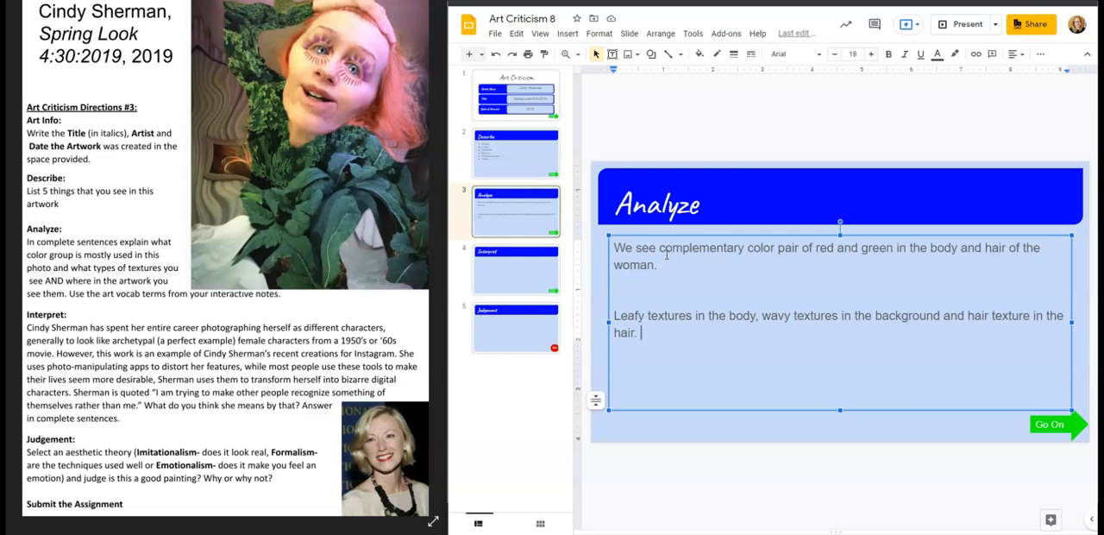
# - Add 'These are all simulated visual textures.' to close the paragraph
pyautogui.write('These are all')
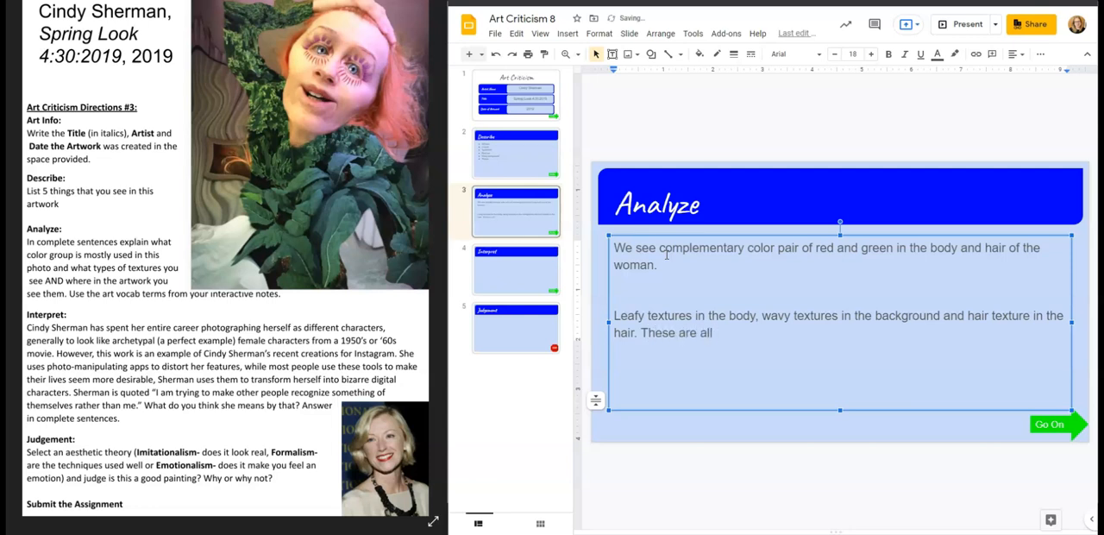
pyautogui.write('imia')
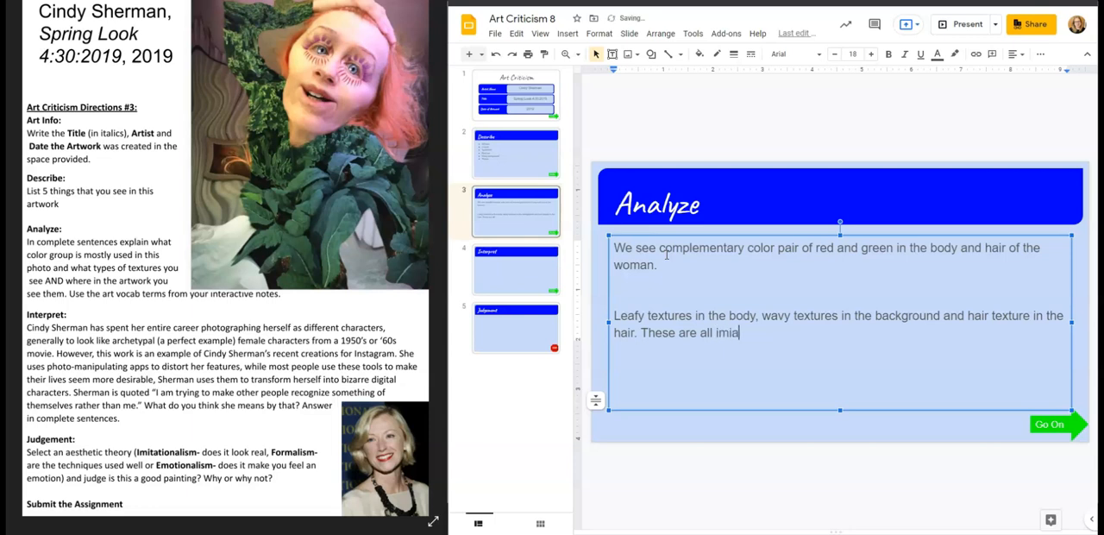
pyautogui.press('backspace')
pyautogui.write('simulated visual te')
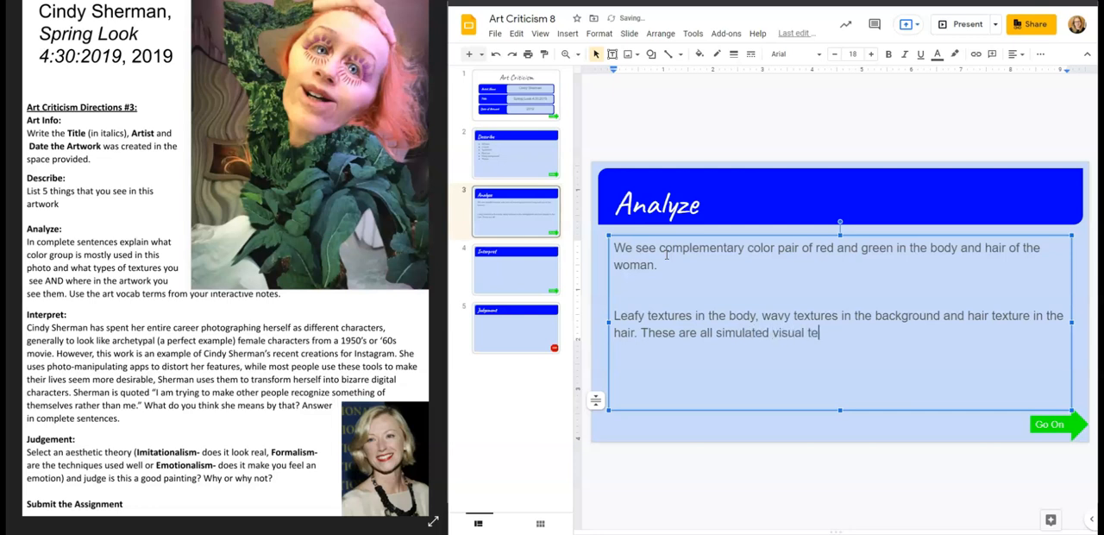
pyautogui.write('xtures.')
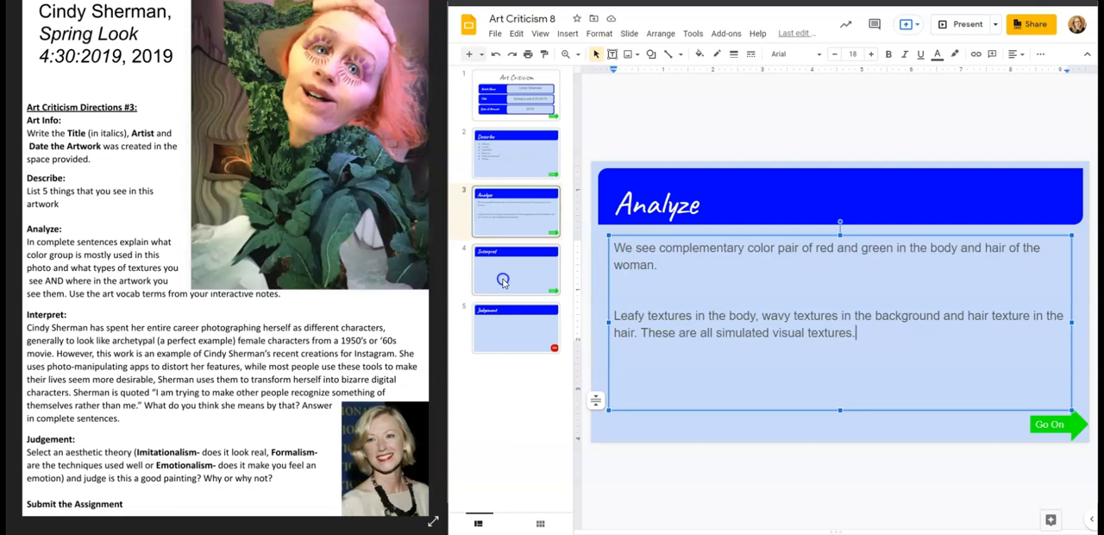
# - Go to the still-empty Interpret slide
pyautogui.click(515, 269)
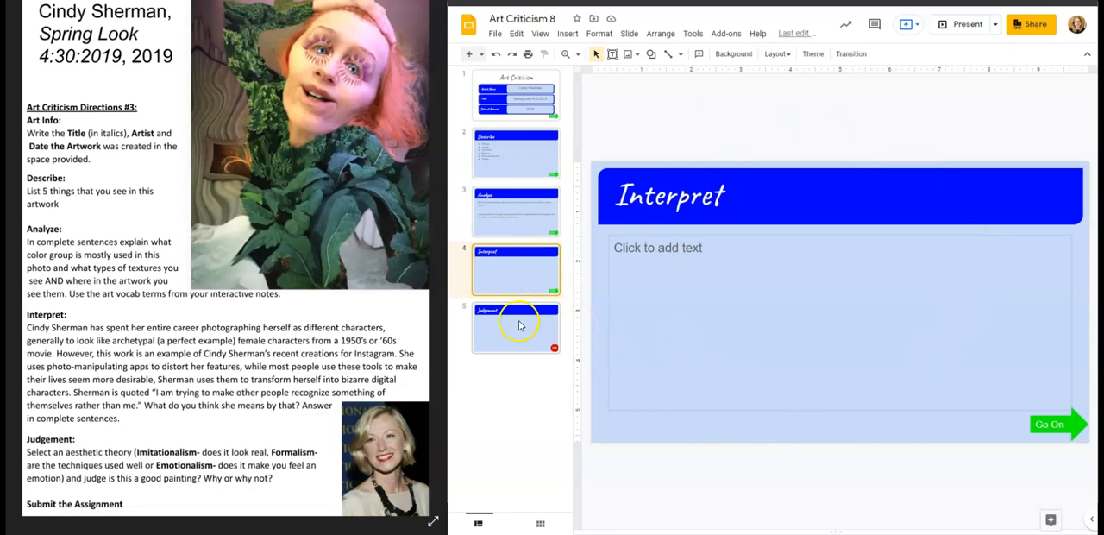
pyautogui.moveTo(574, 336)
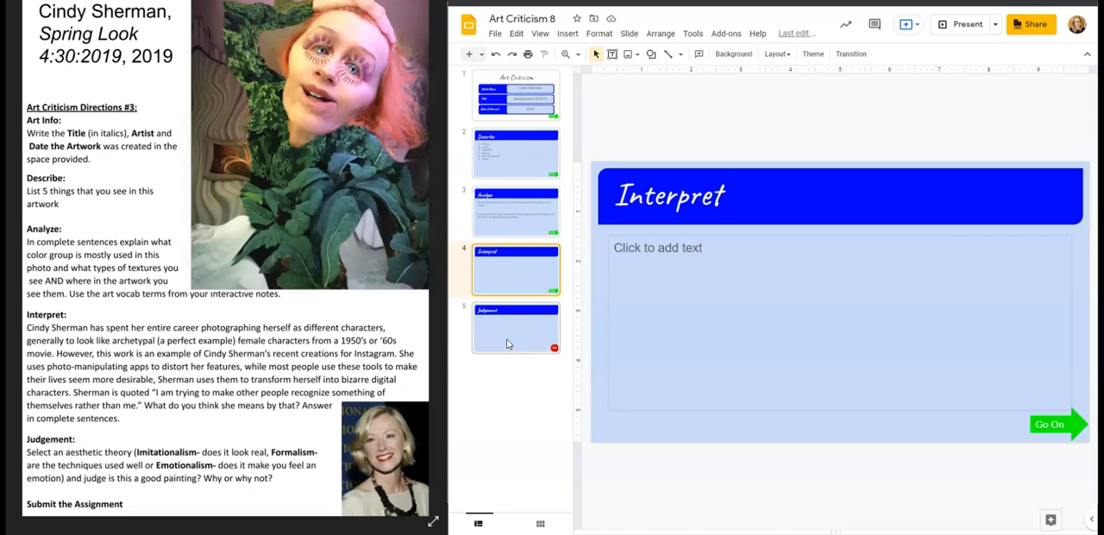
# - Go to the blank Judgement slide at the end of the deck
pyautogui.click(515, 328)
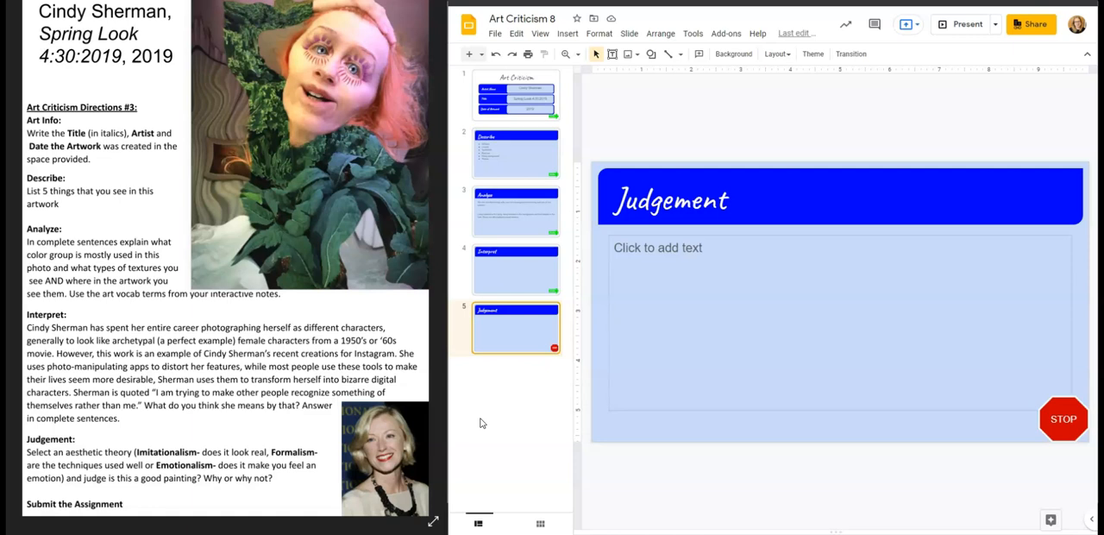
pyautogui.moveTo(188, 184)
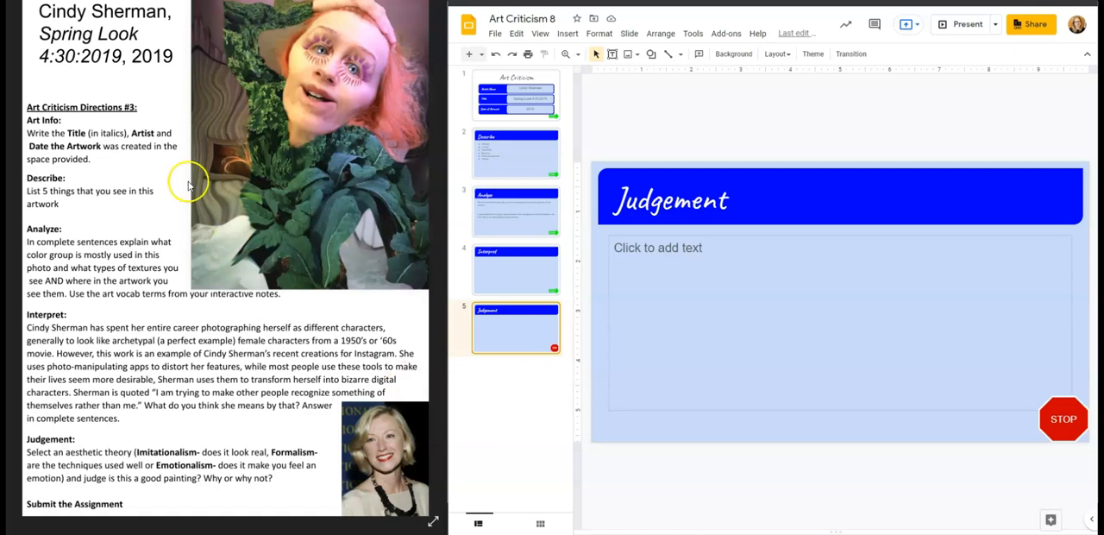
pyautogui.moveTo(188, 185)
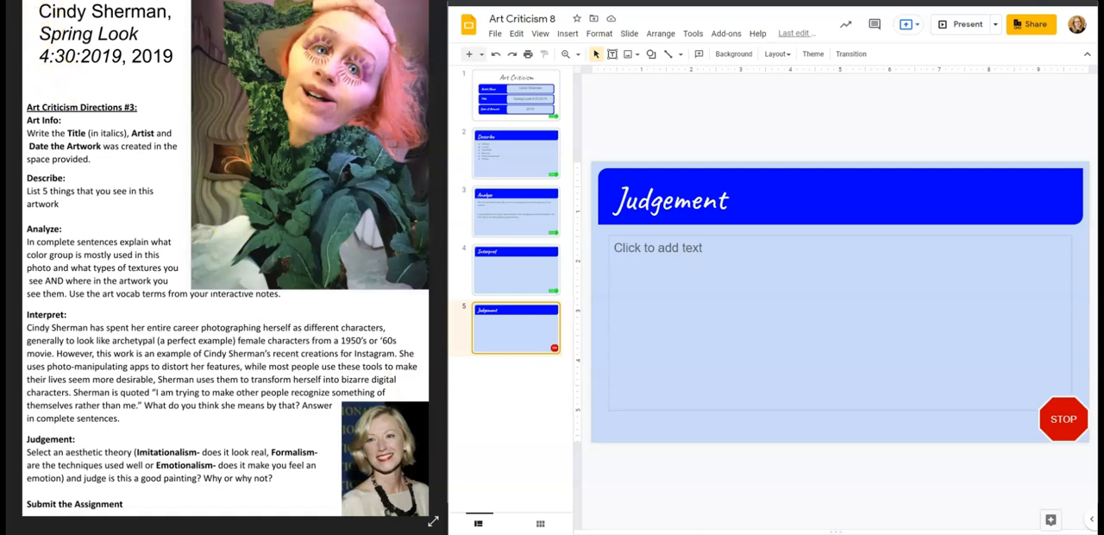